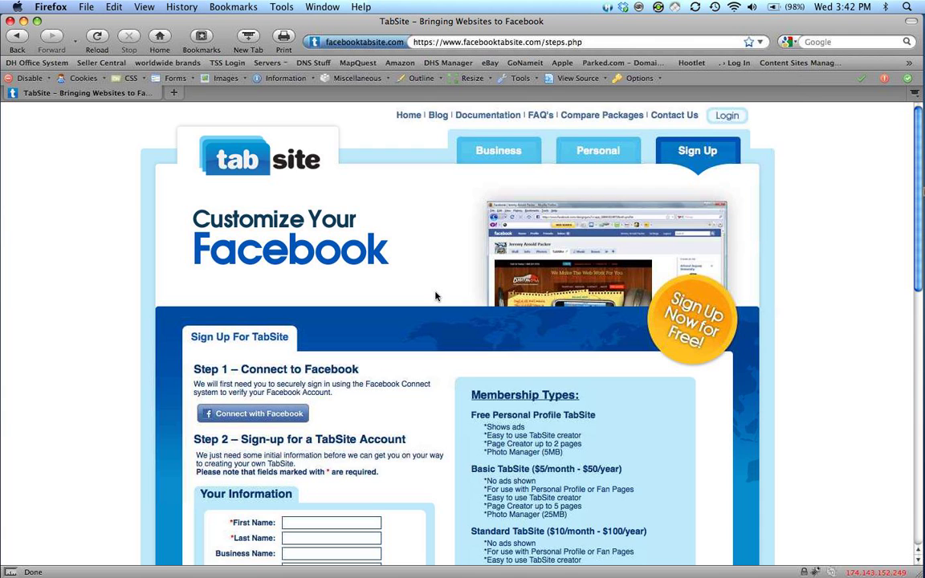
- Connect the signup to Facebook by submitting the 'troy' account's email and password in the popup
scroll("down", 3)
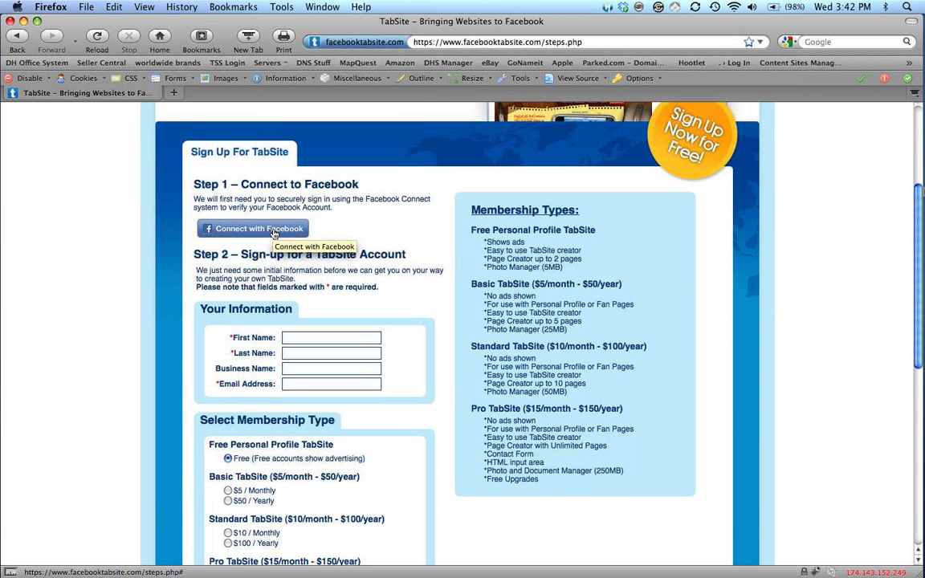
left_click(254, 228)
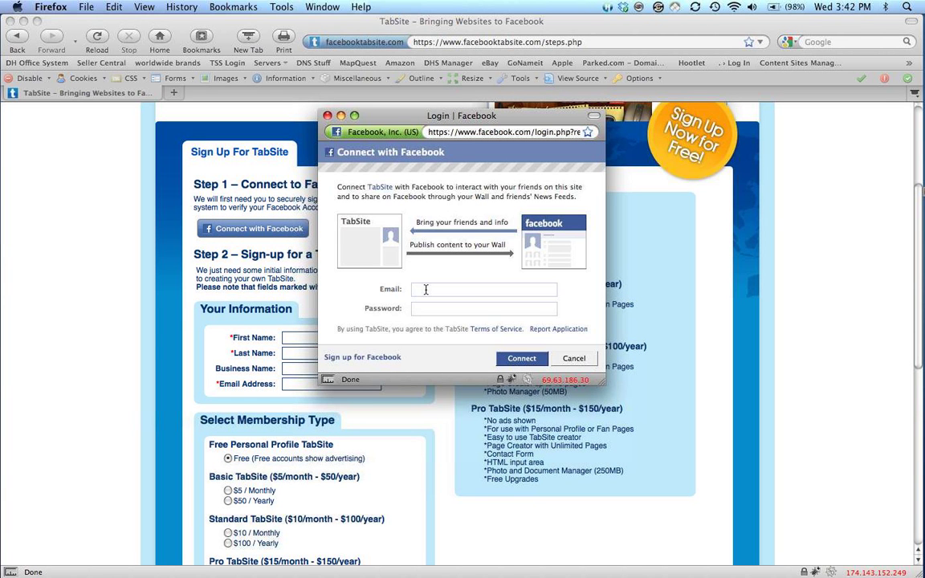
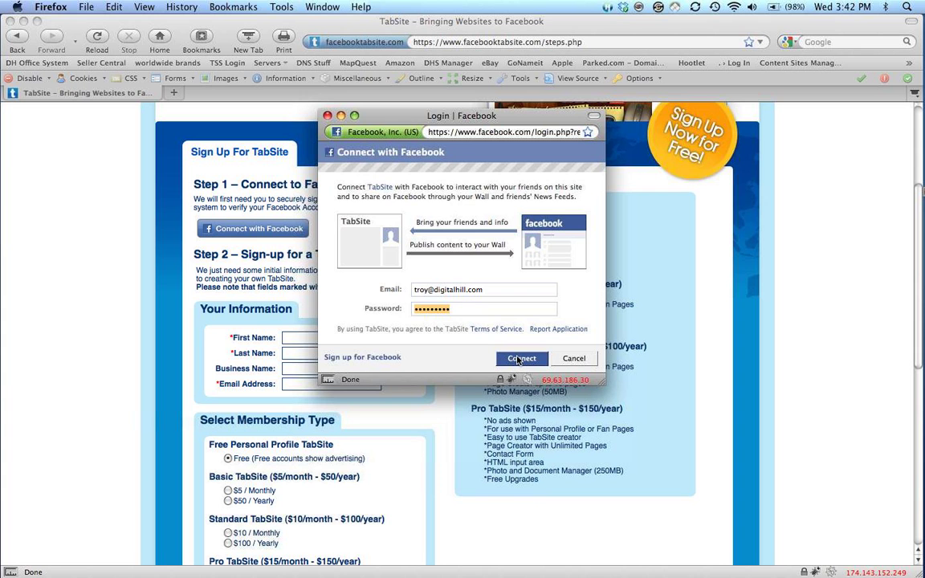
left_click(521, 358)
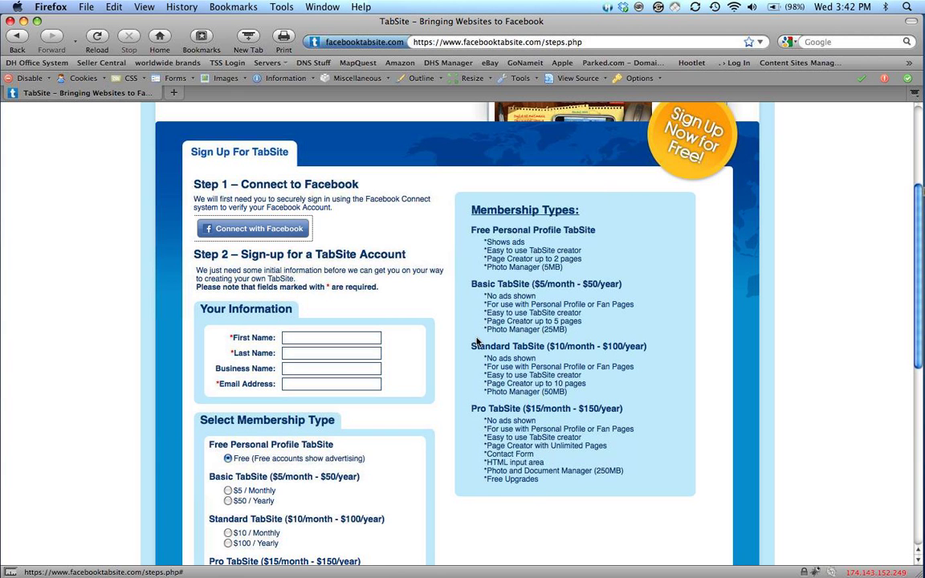
left_click(252, 228)
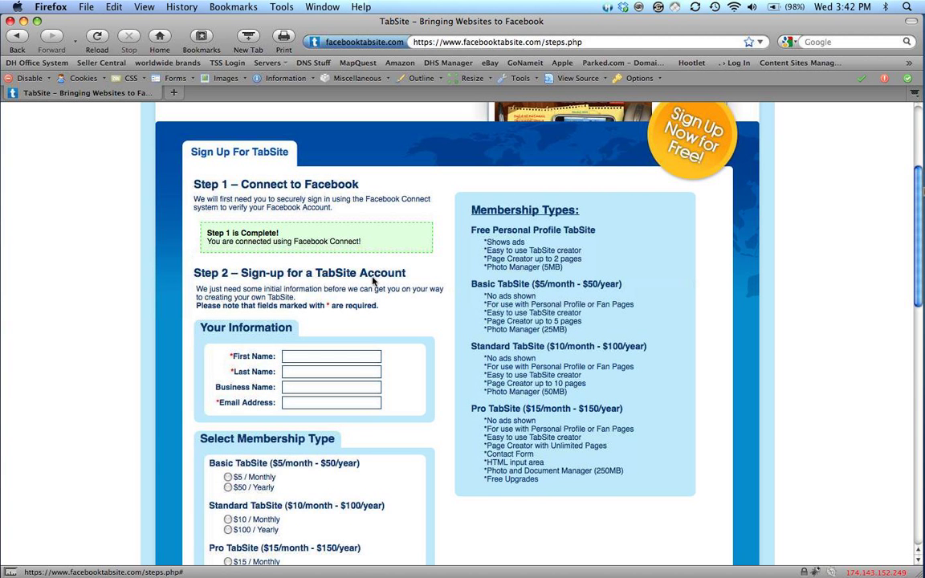
scroll("down", 3)
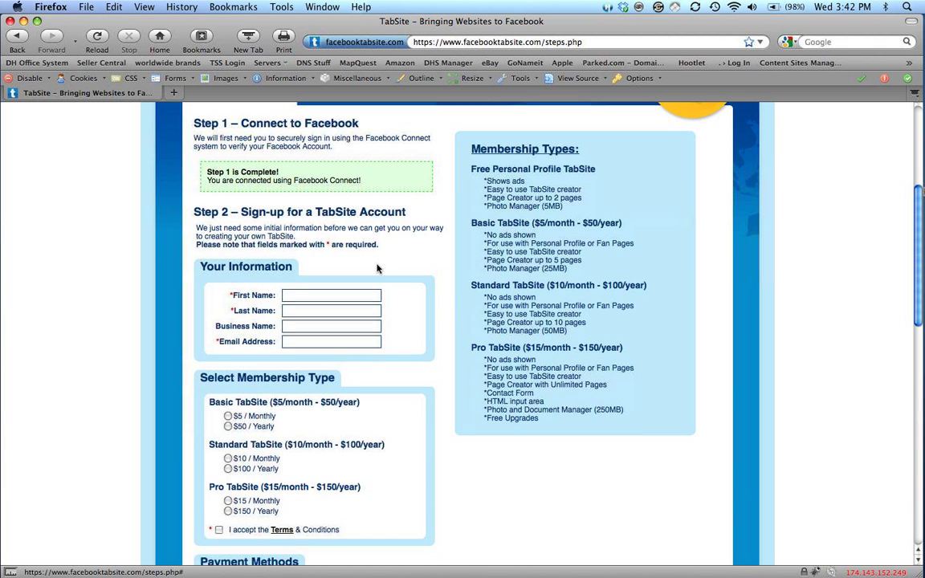
left_click(346, 296)
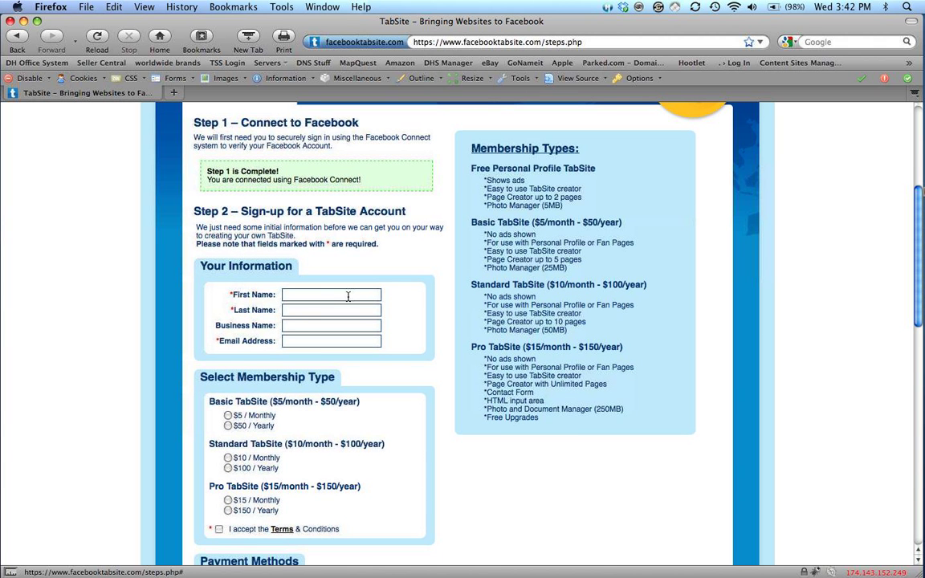
type("Rumf")
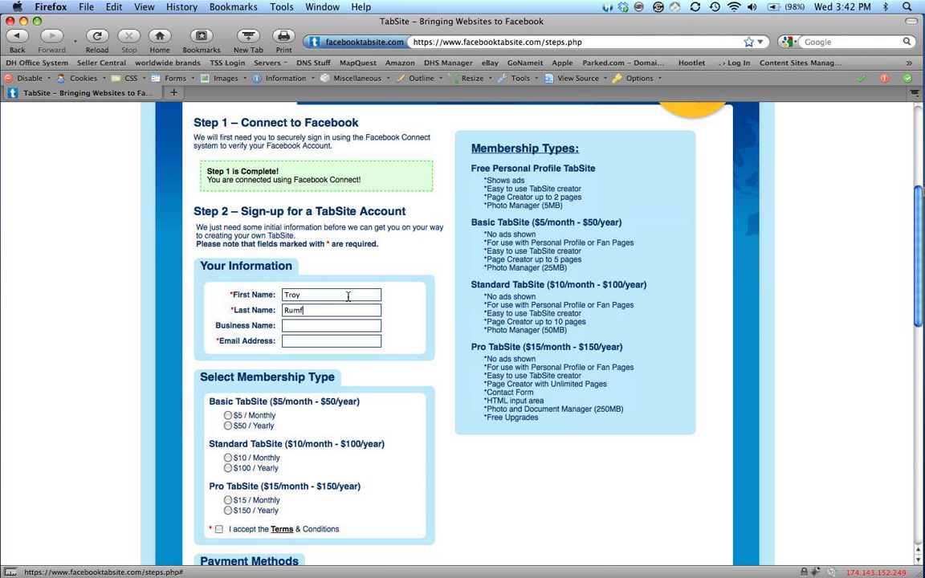
type("Digital Hill")
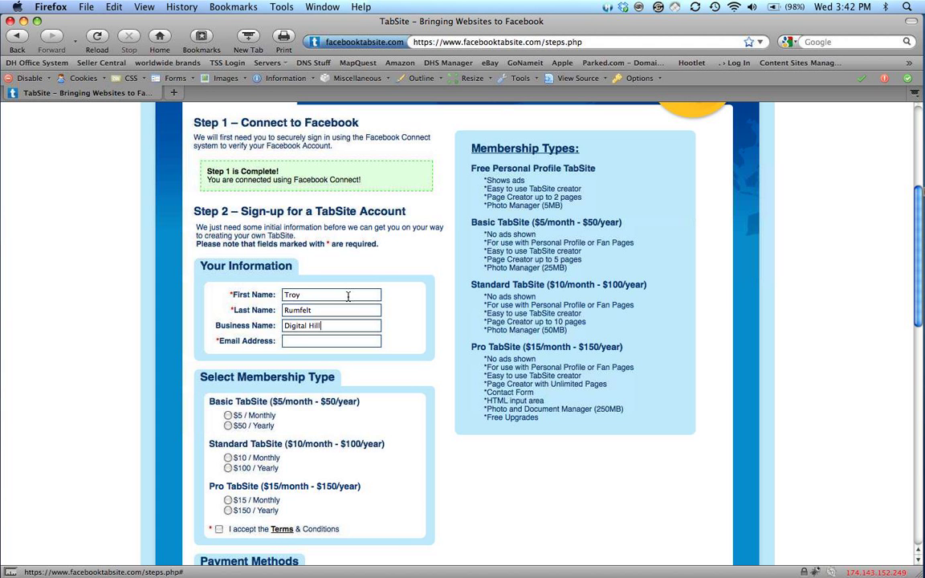
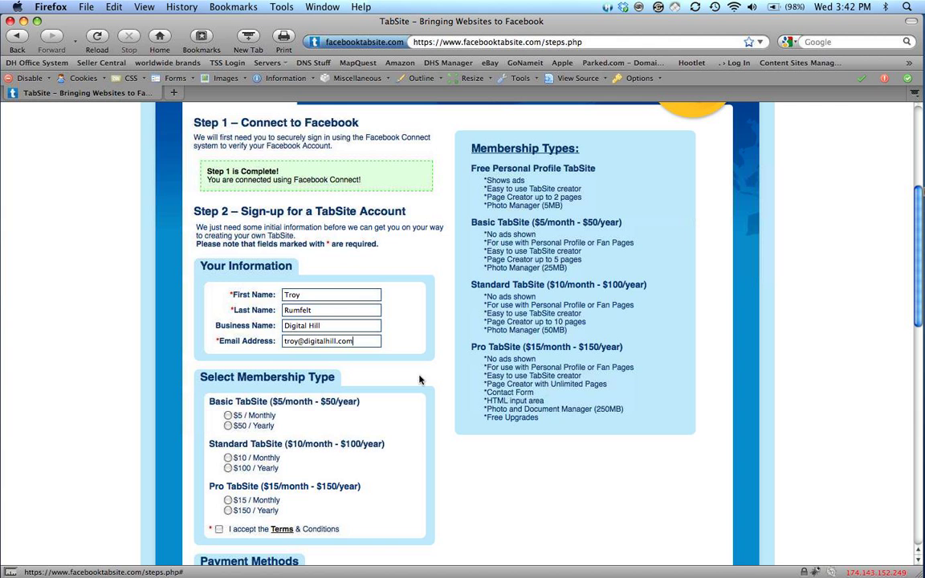
- Select the Pro TabSite $150/Yearly plan and accept the Terms & Conditions
scroll("down", 3)
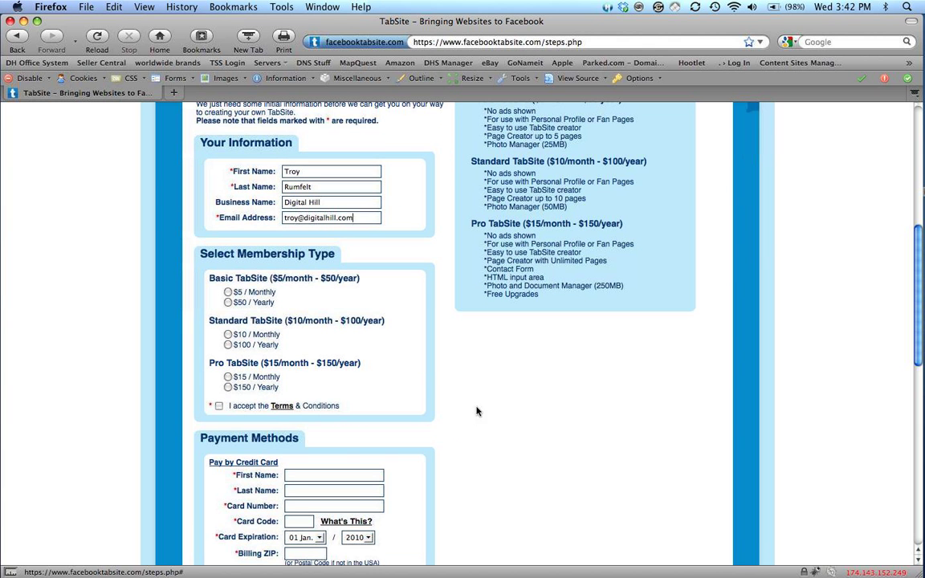
mouse_move(239, 395)
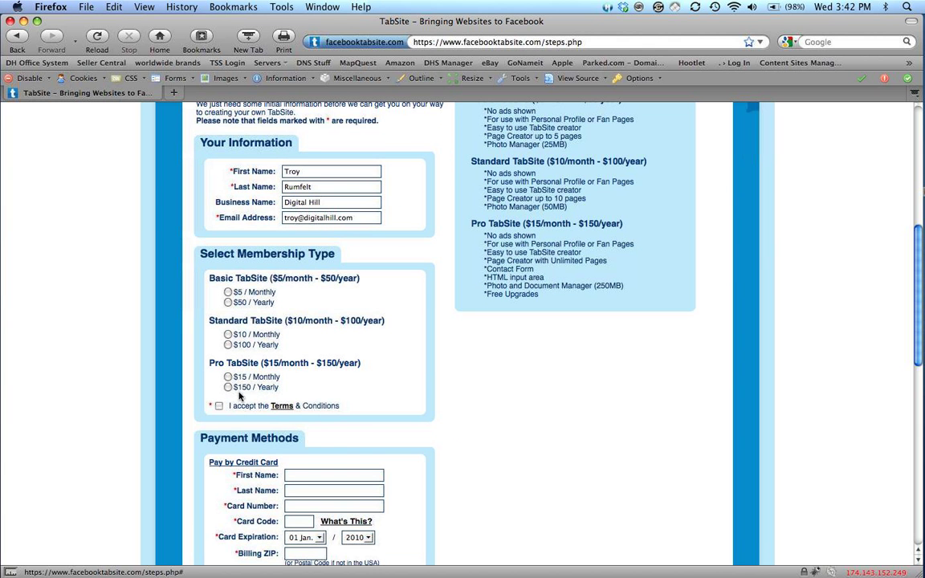
left_click(225, 387)
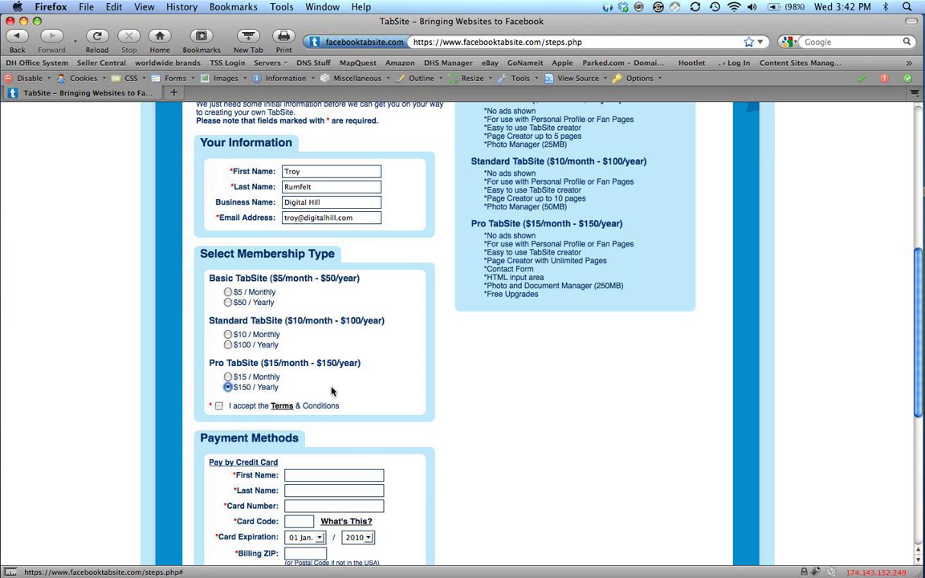
left_click(221, 406)
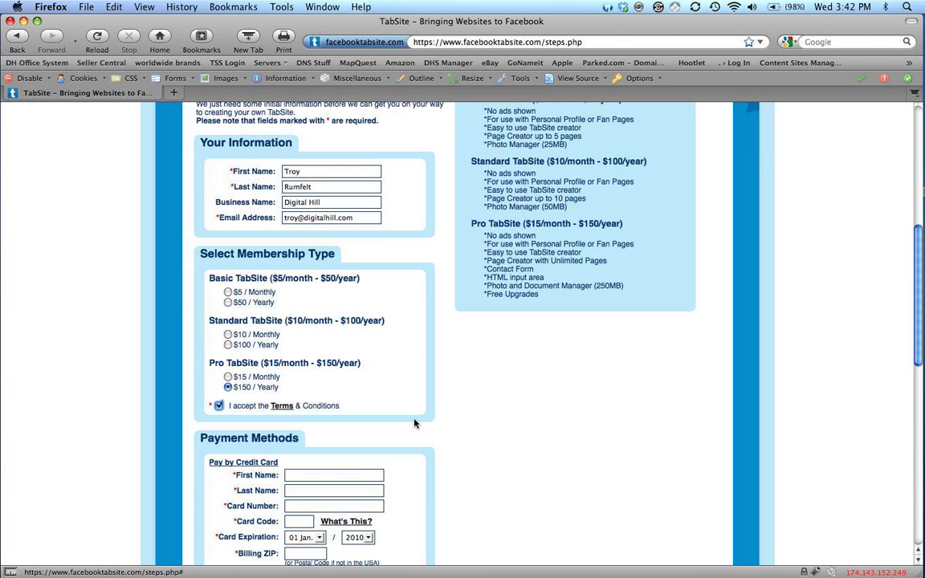
scroll("down", 3)
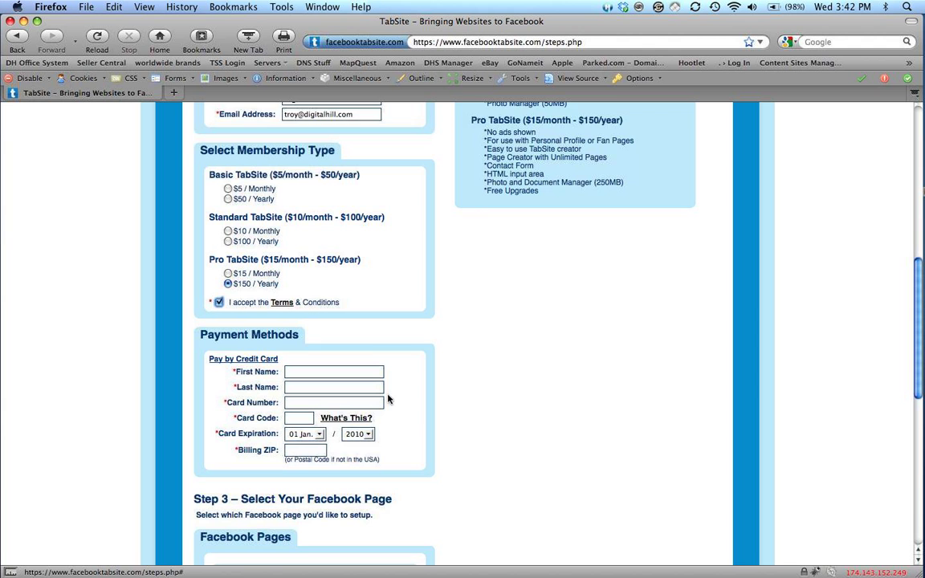
scroll("down", 3)
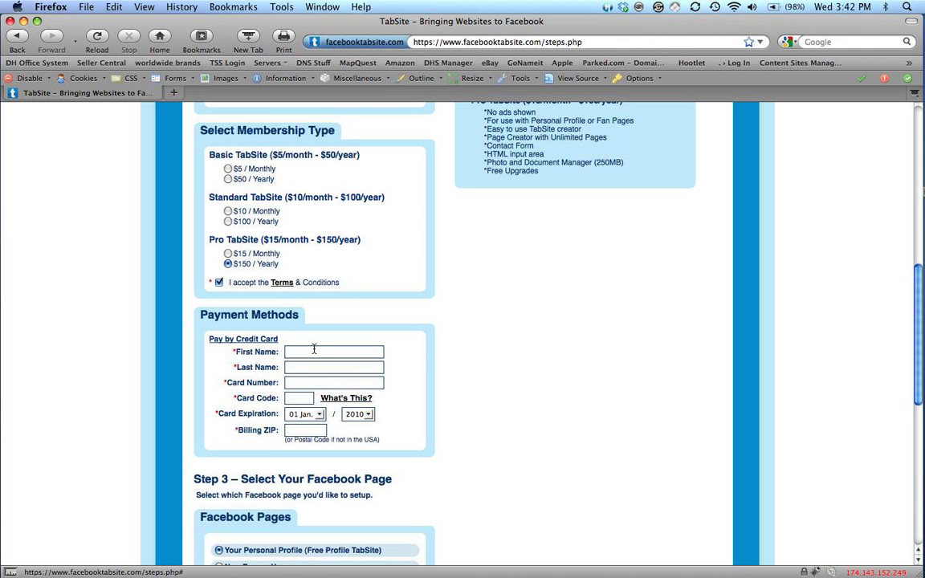
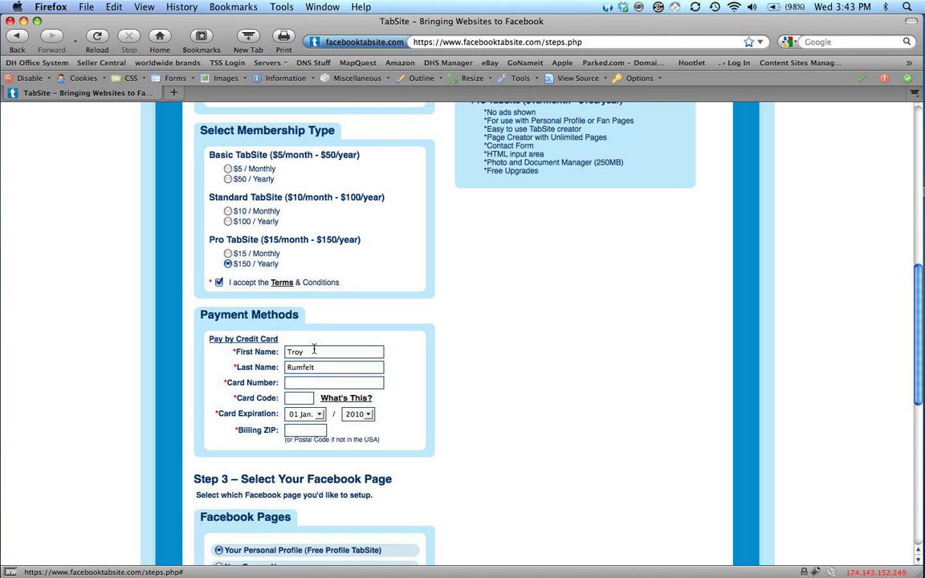
left_click(334, 382)
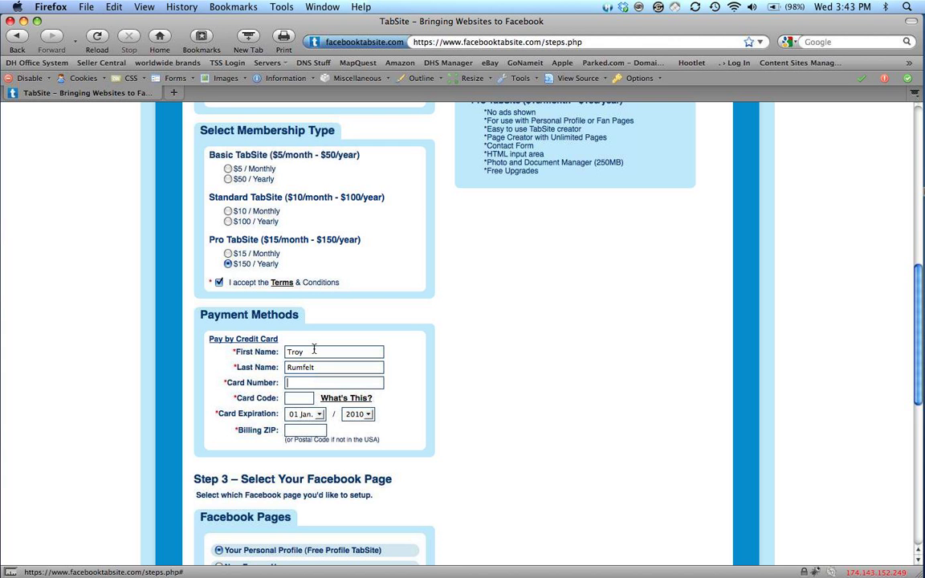
type("4111111111111111")
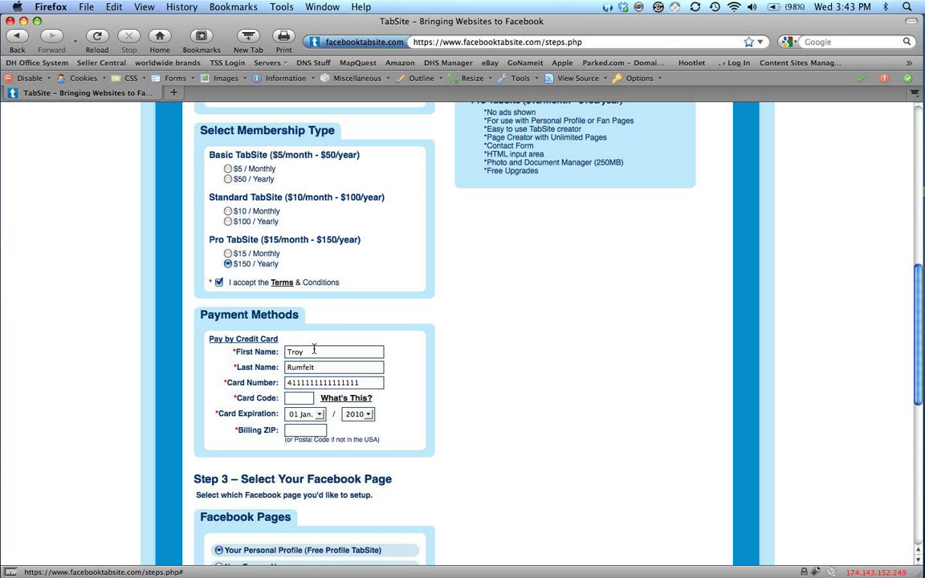
left_click(296, 398)
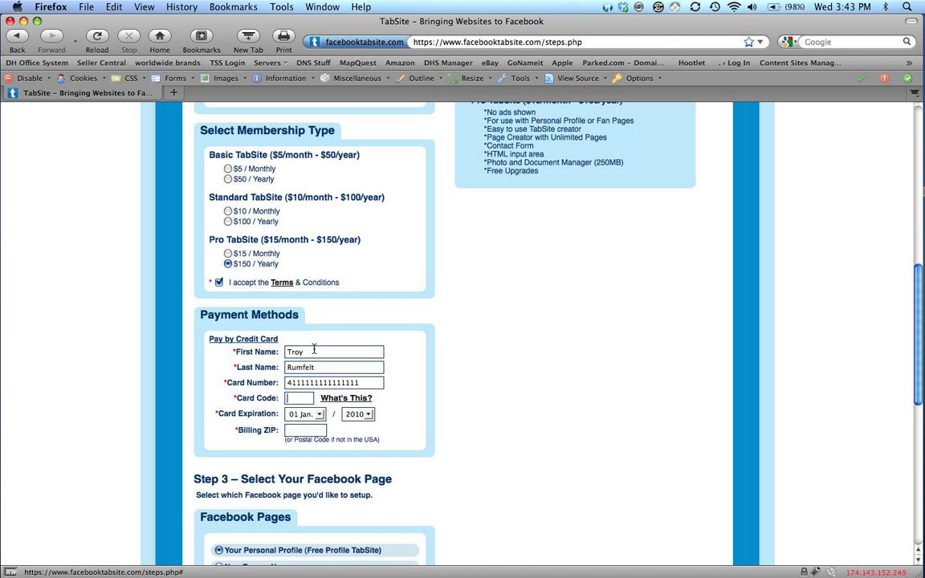
type("111")
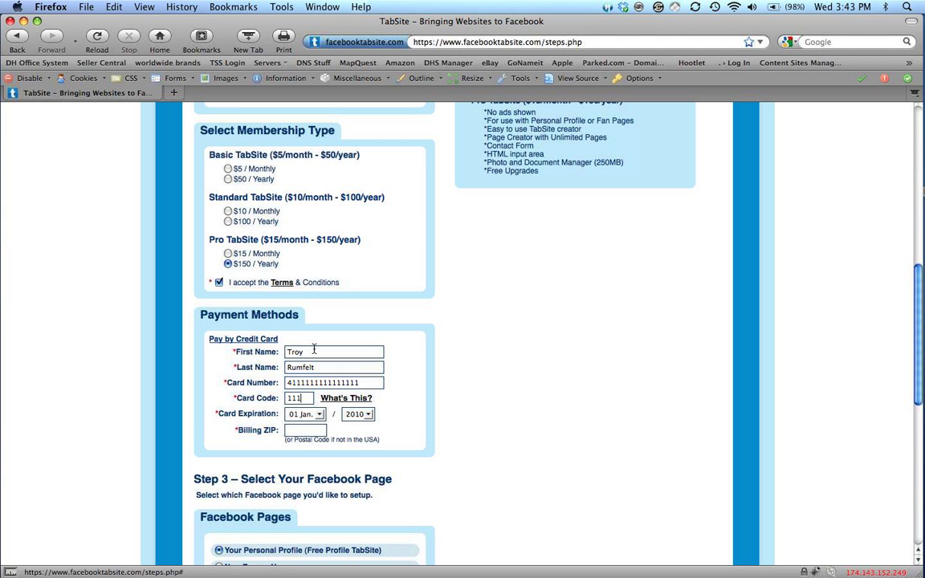
left_click(318, 414)
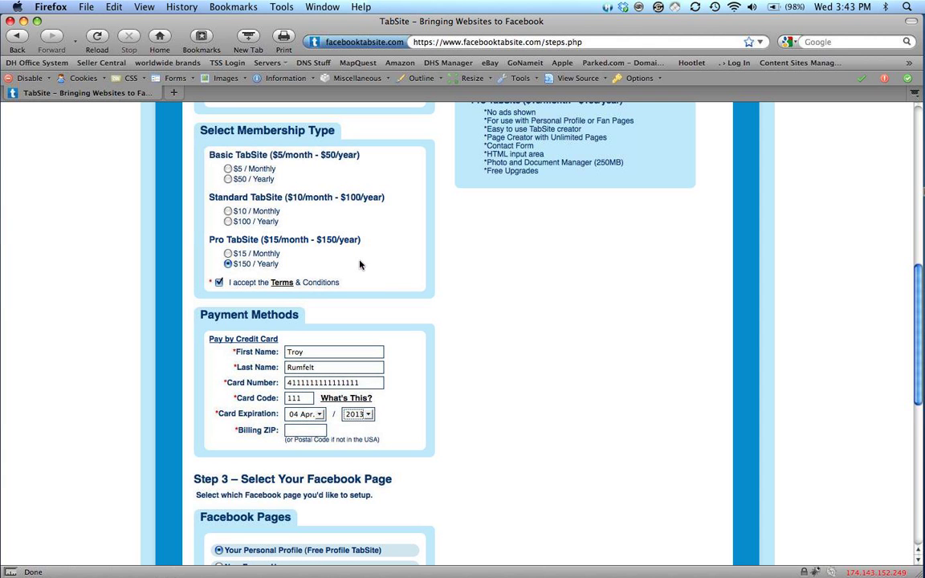
left_click(305, 430)
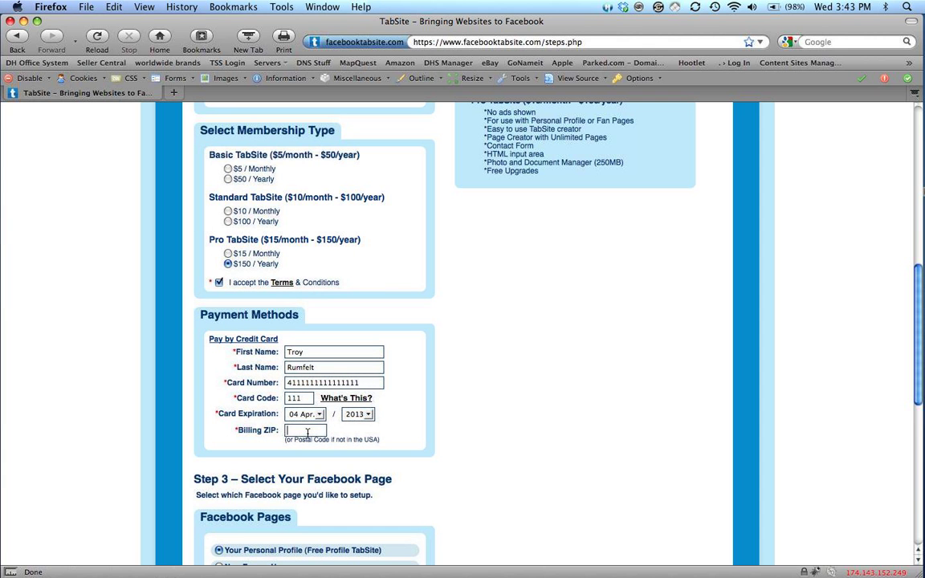
type("46526")
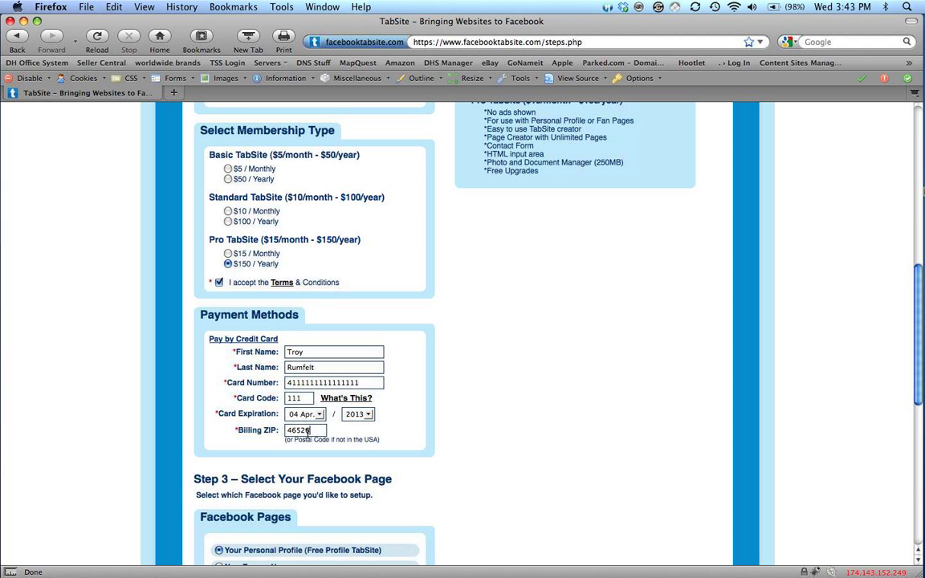
- Choose Digital Hill Multimedia, Inc. as the Facebook page and submit with SIGN UP NOW!
scroll("down", 3)
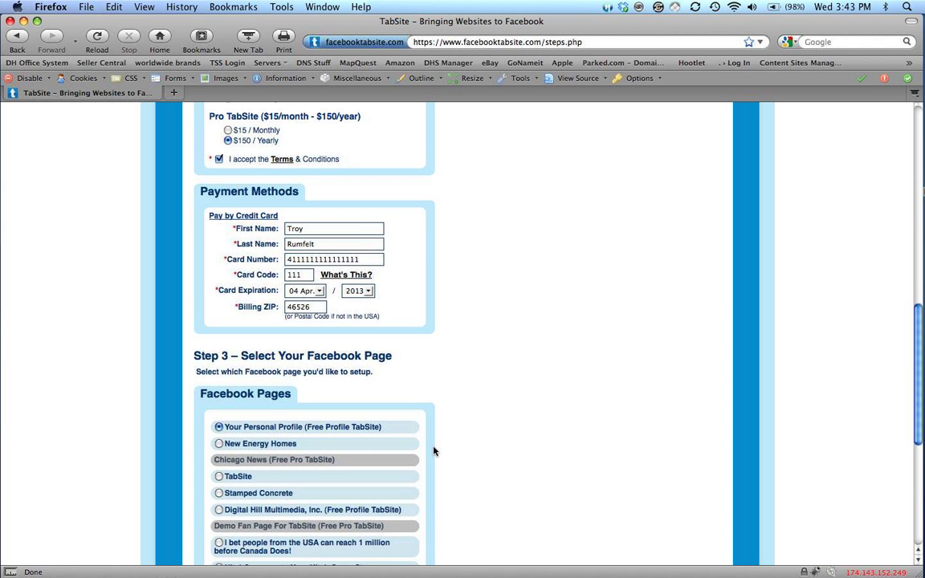
scroll("down", 3)
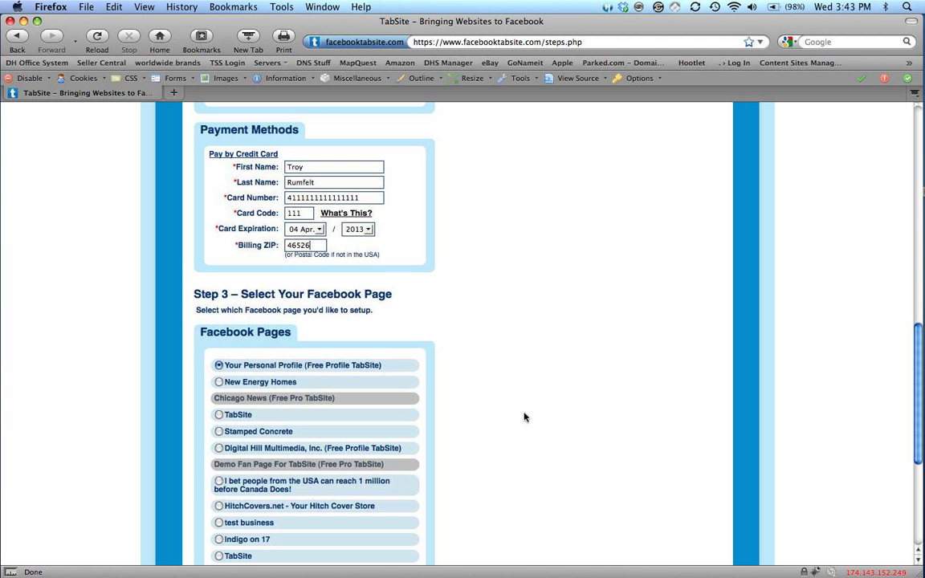
mouse_move(508, 411)
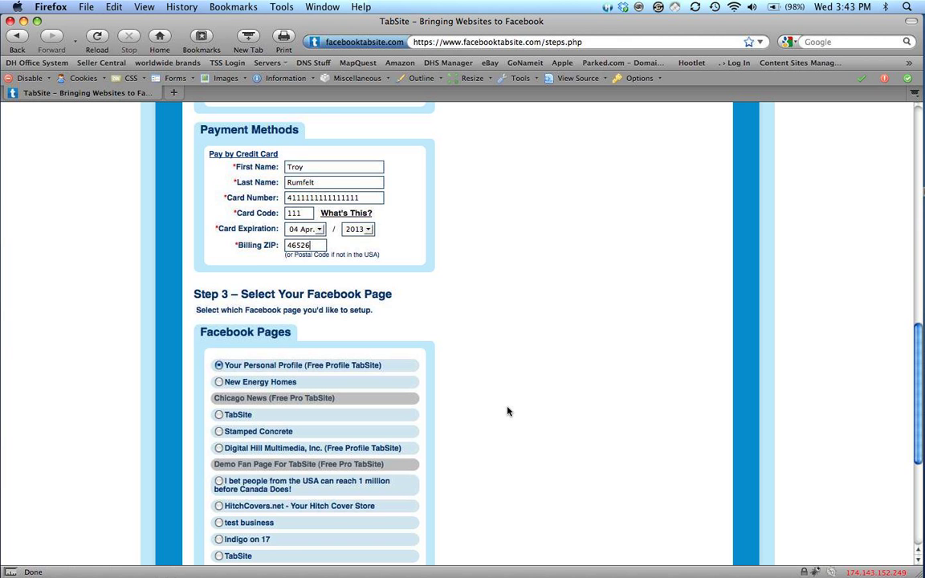
scroll("down", 3)
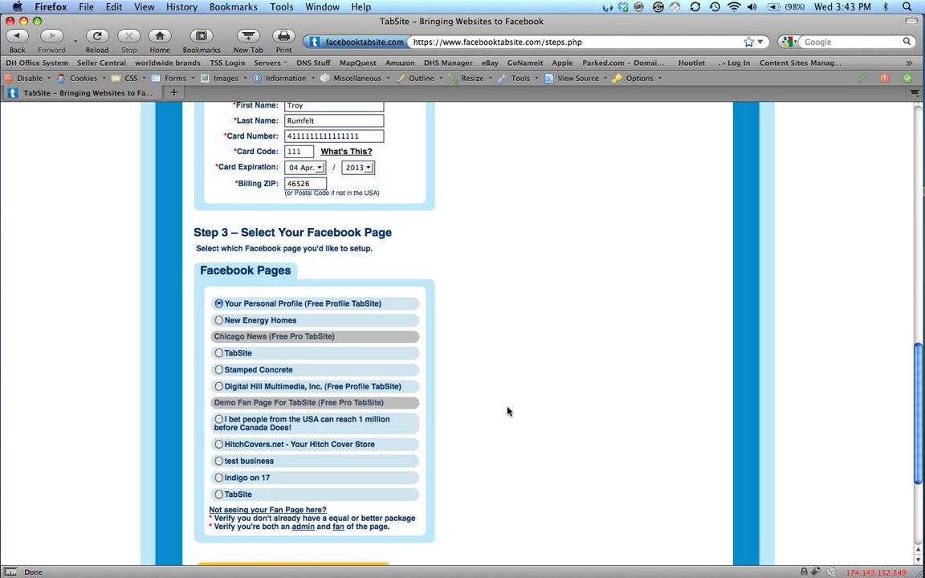
left_click(218, 386)
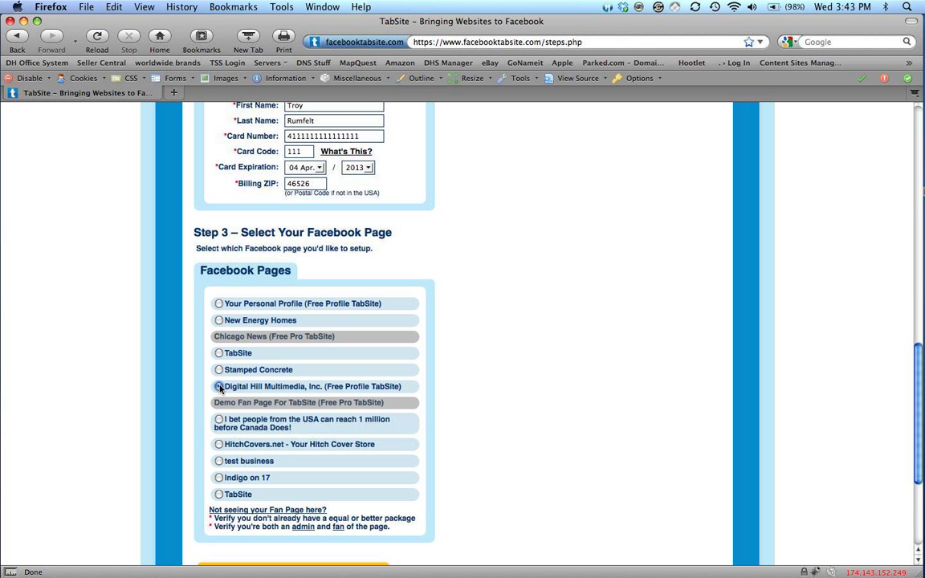
left_click(218, 385)
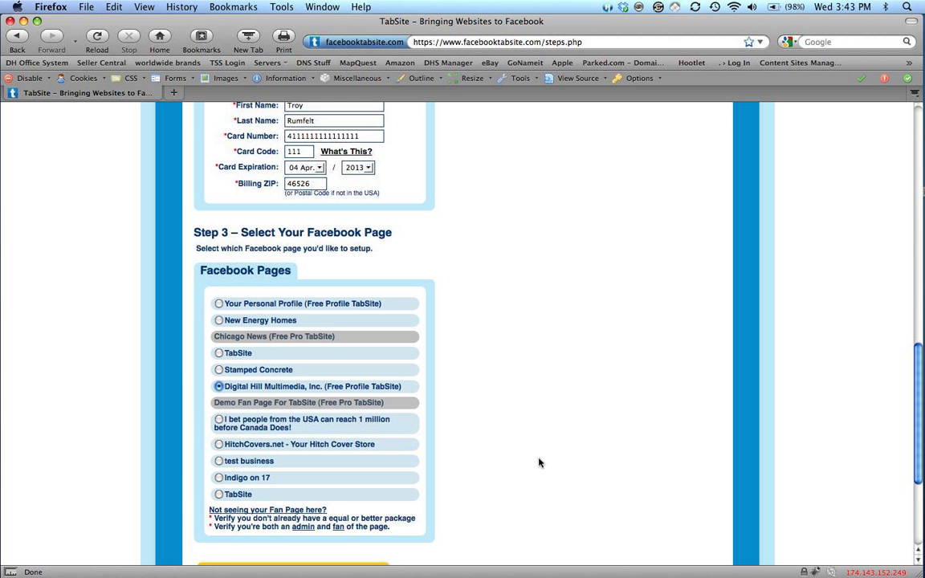
scroll("down", 3)
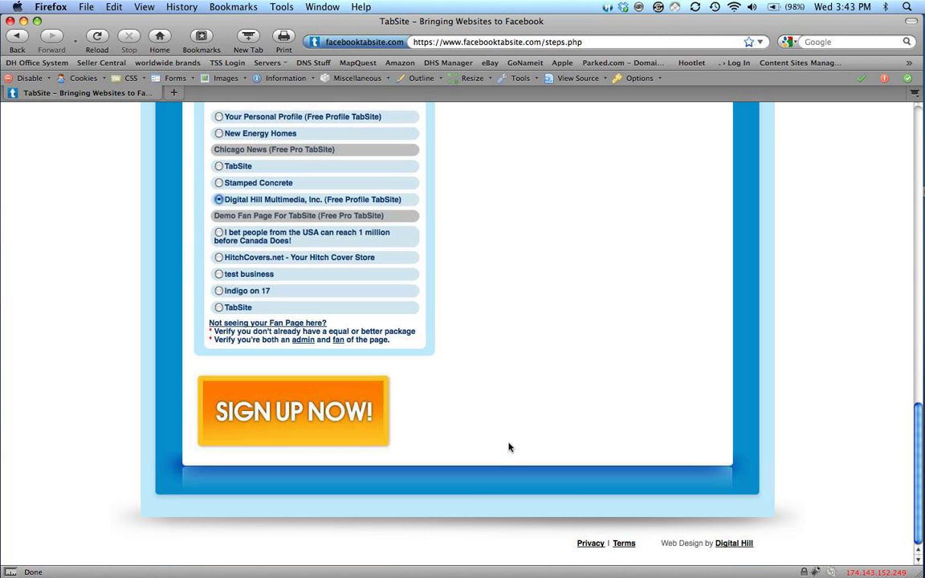
left_click(293, 412)
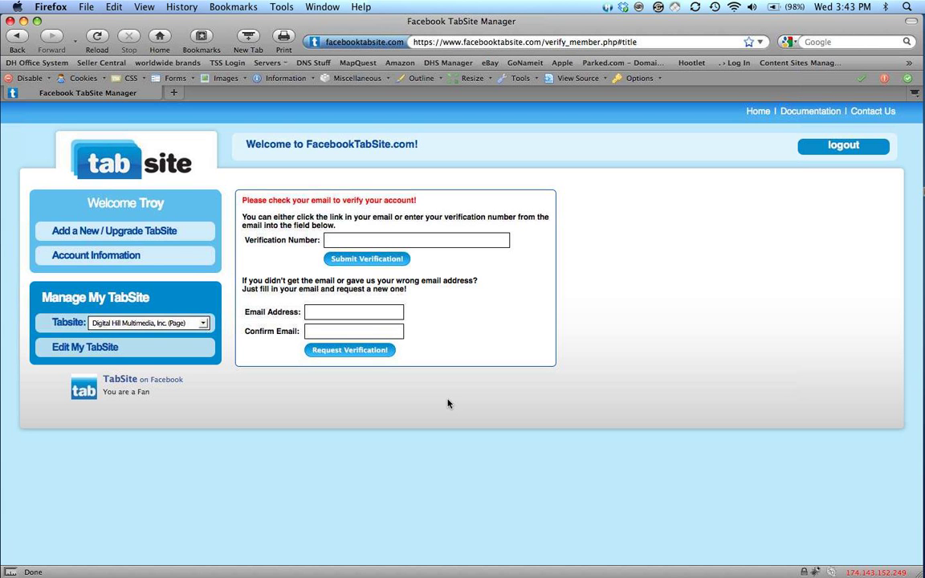
mouse_move(3, 183)
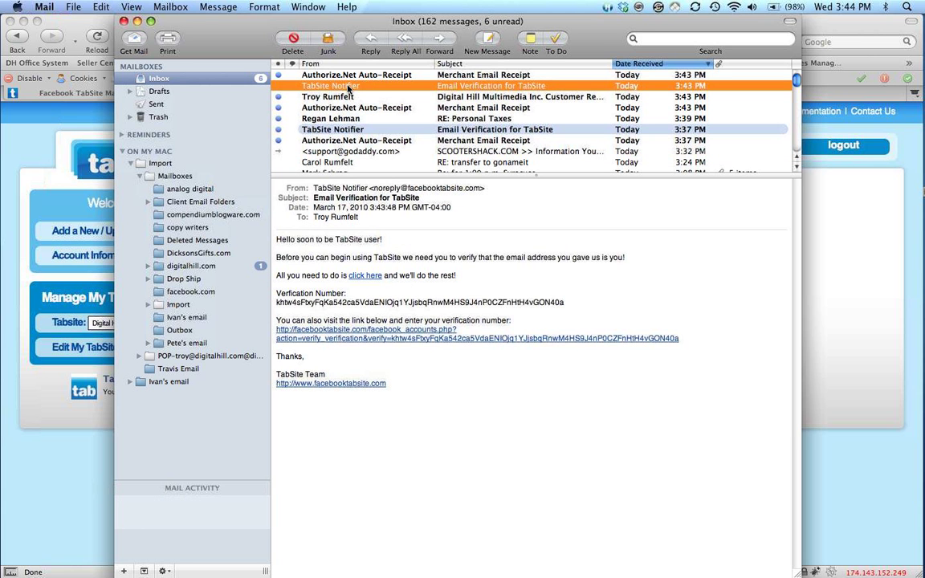
- Highlight the verification number in the 'Email Verification for TabSite' message and copy it
left_click_drag(517, 302, 564, 302)
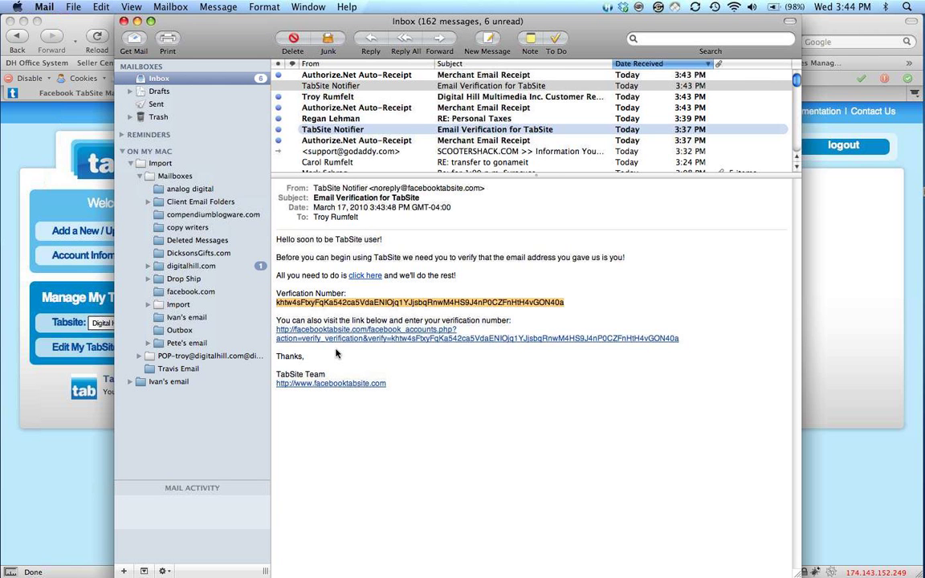
mouse_move(344, 356)
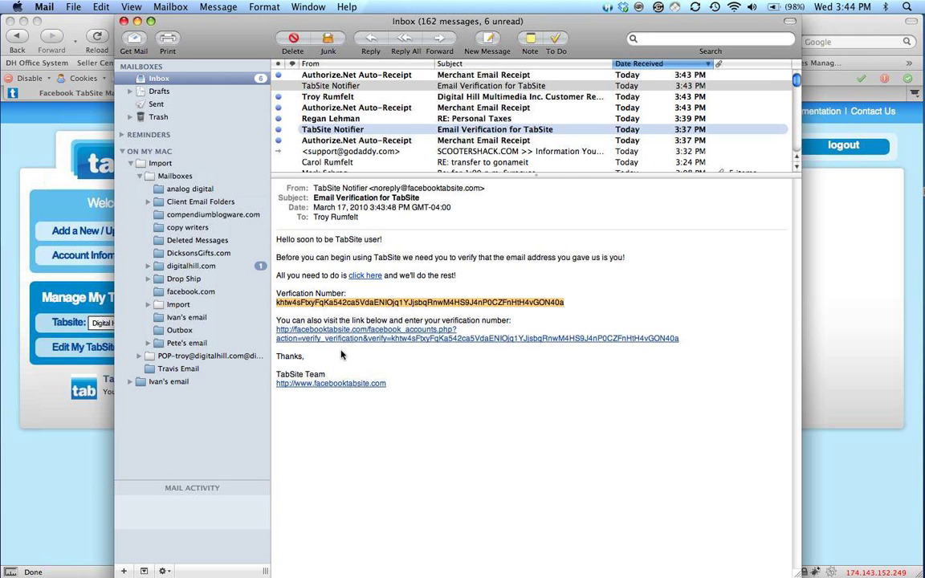
mouse_move(376, 311)
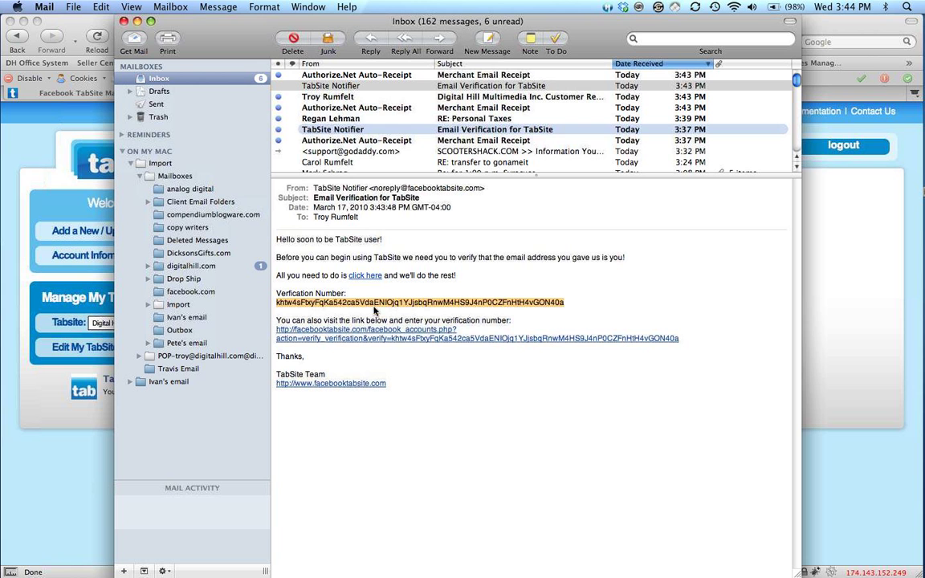
mouse_move(66, 458)
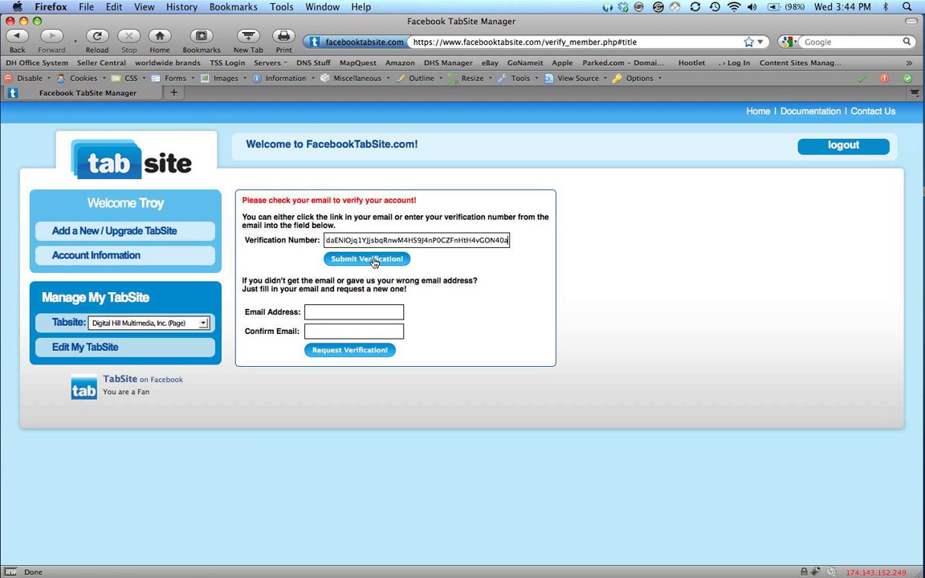
- Submit the pasted verification number so the email address is confirmed verified
left_click(367, 259)
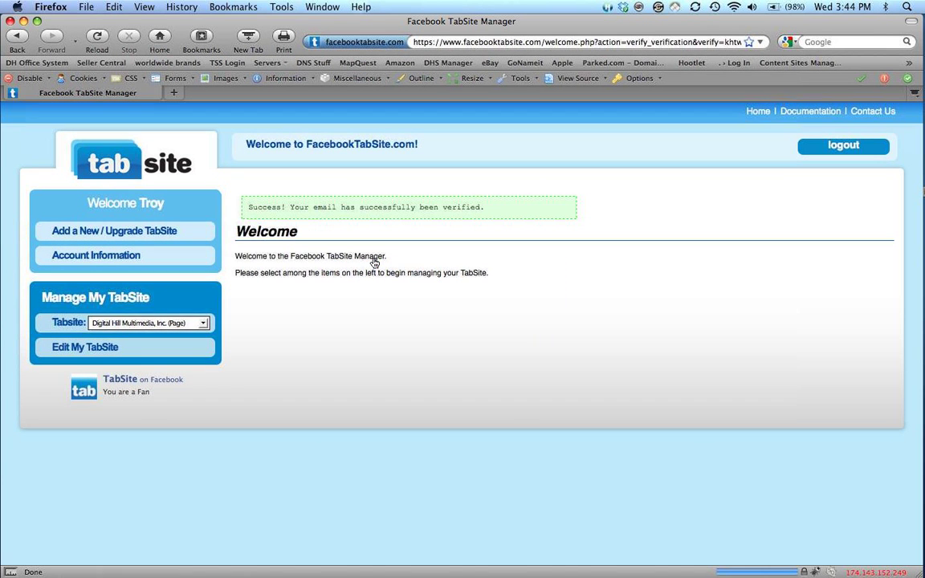
mouse_move(472, 292)
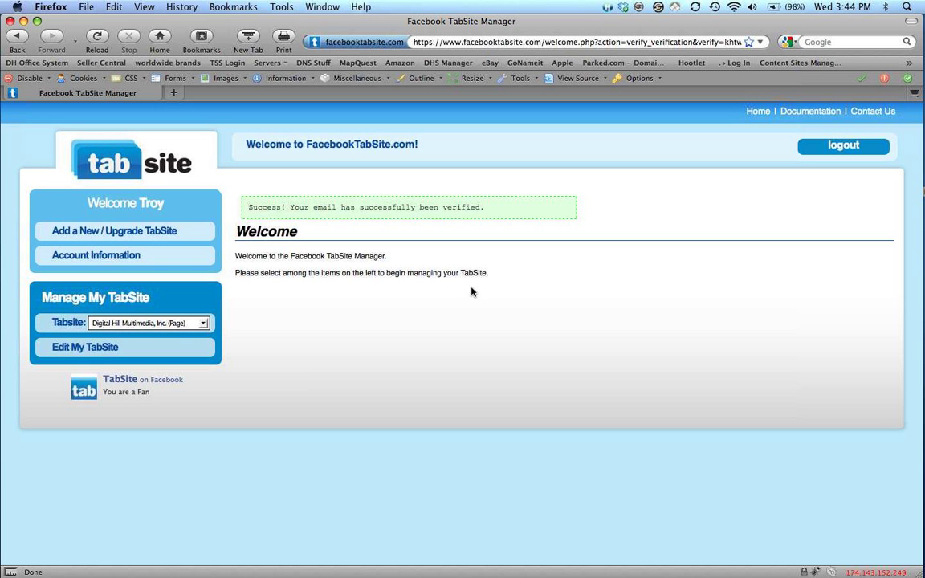
mouse_move(307, 379)
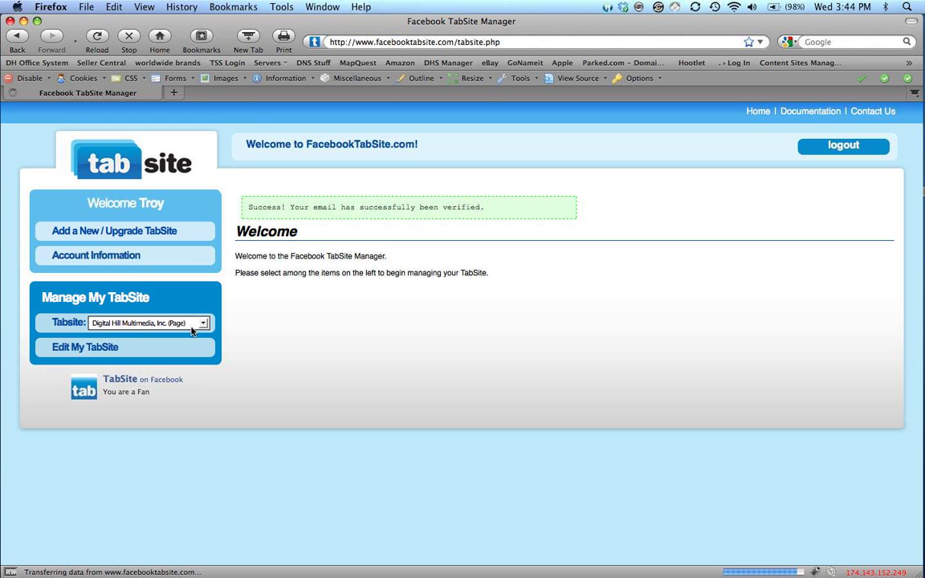
- Open Edit My TabSite for Digital Hill Multimedia, Inc. and its New Page in the editor
left_click(83, 347)
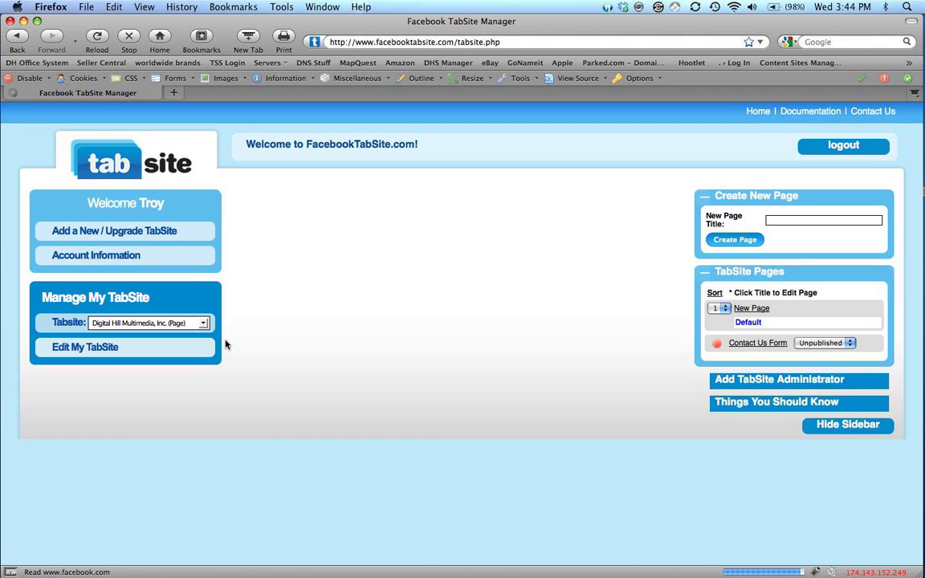
left_click(84, 347)
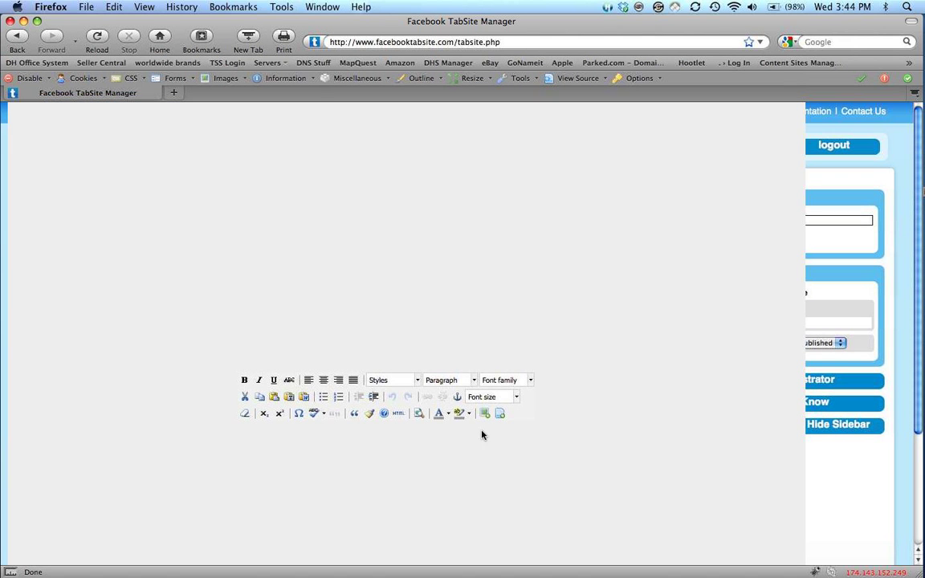
left_click(98, 42)
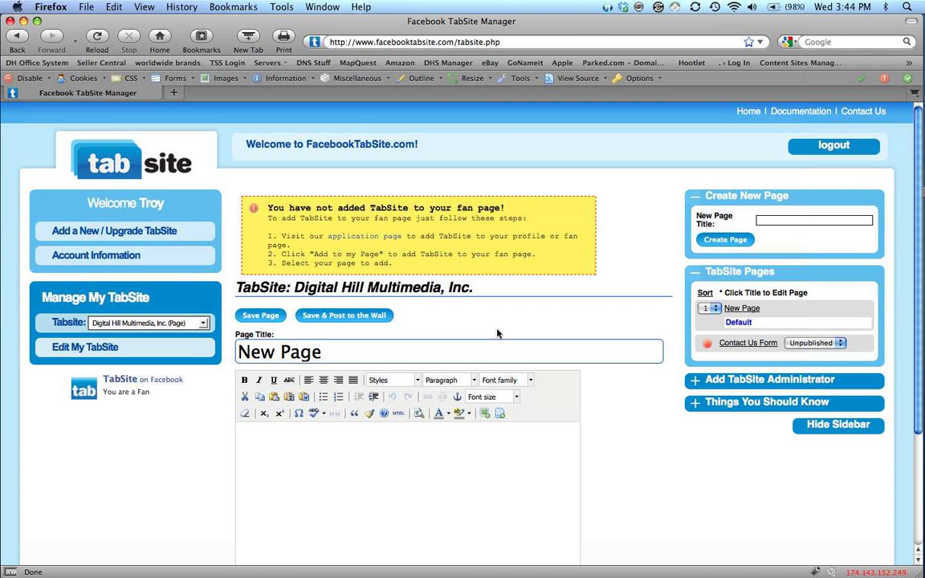
scroll("down", 3)
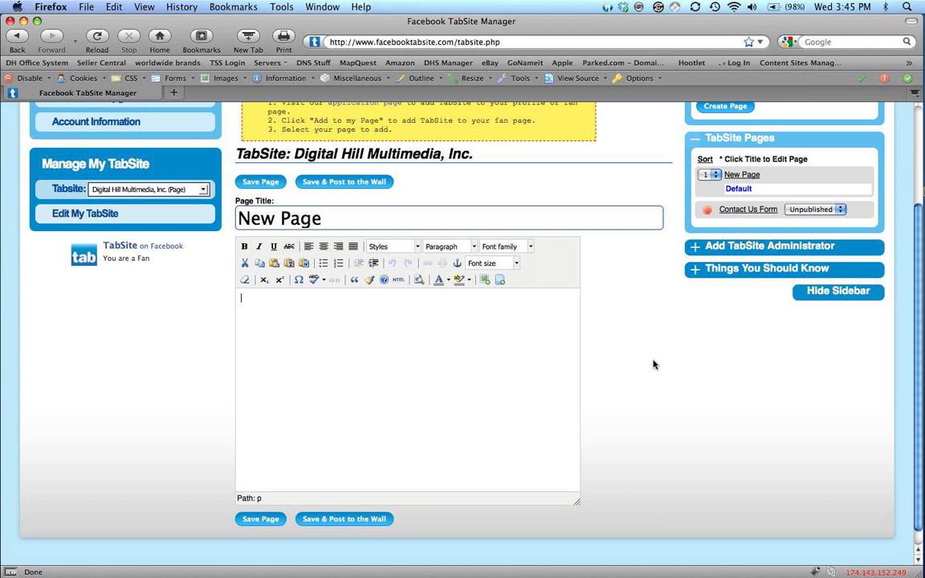
mouse_move(681, 378)
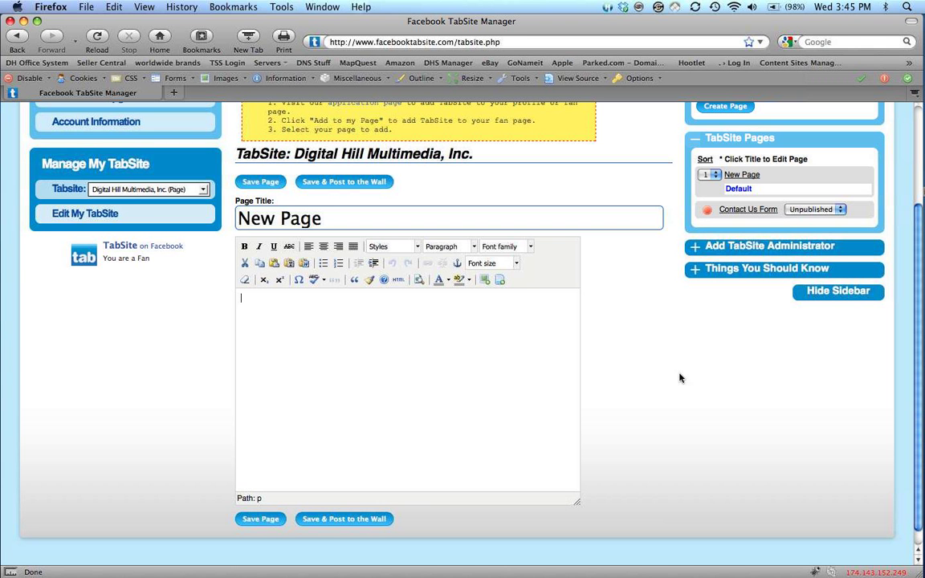